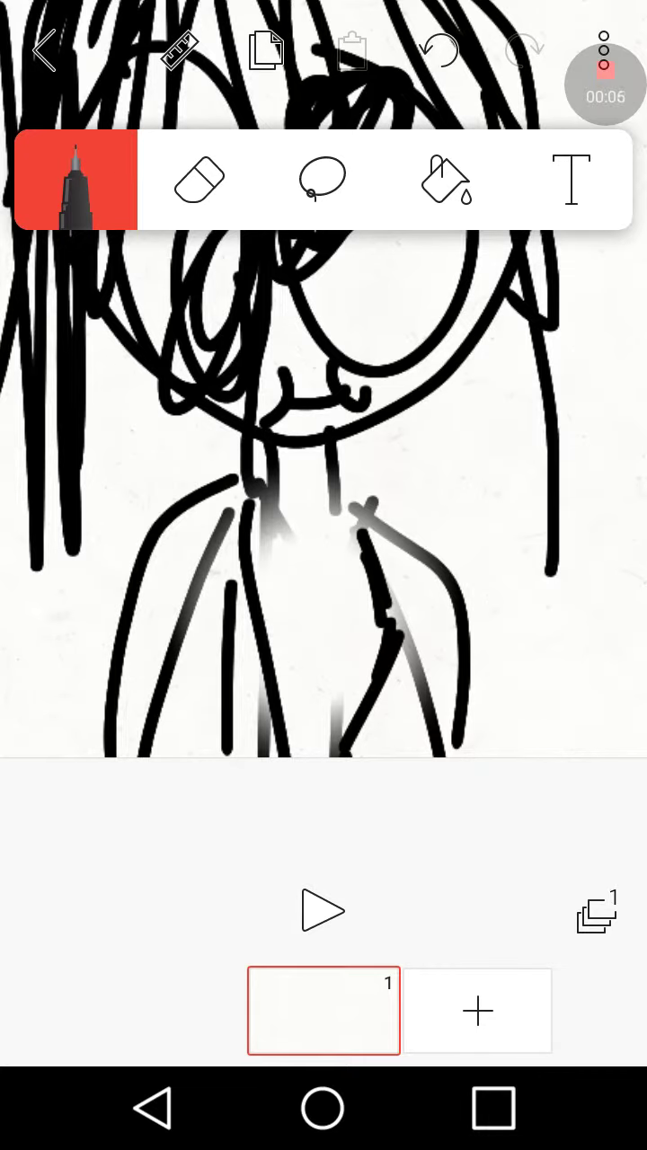
Erase part of the figure's body lines, then bucket-fill the head outline blue
{"action": "left_click", "coordinate": [198, 179]}
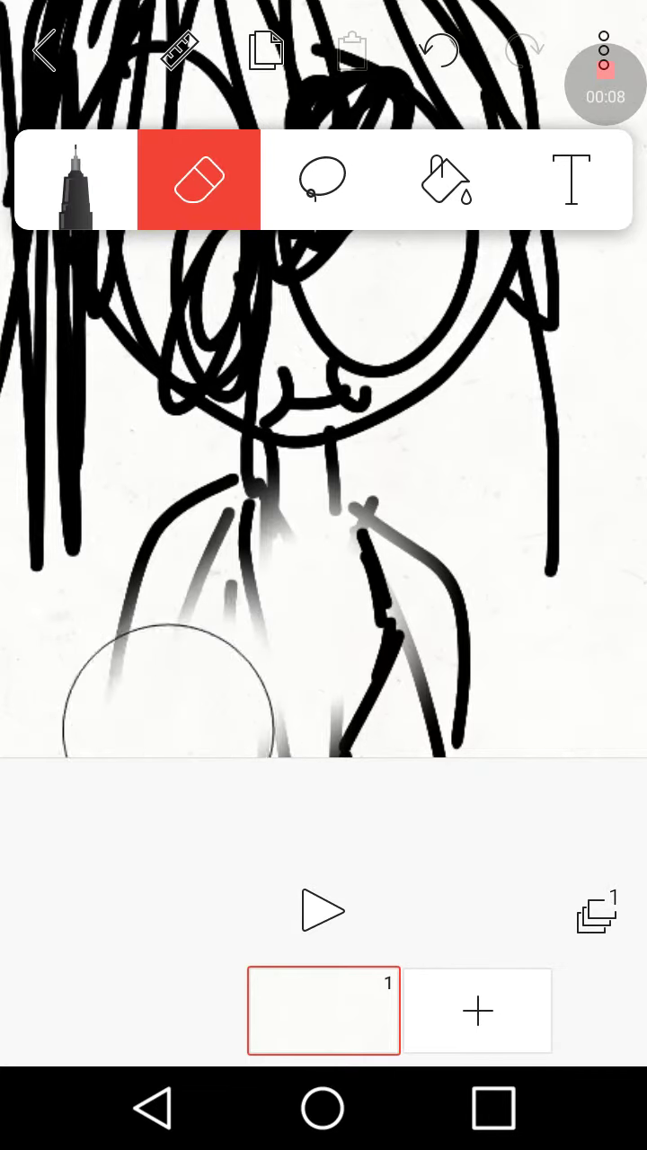
{"action": "left_click", "coordinate": [76, 180]}
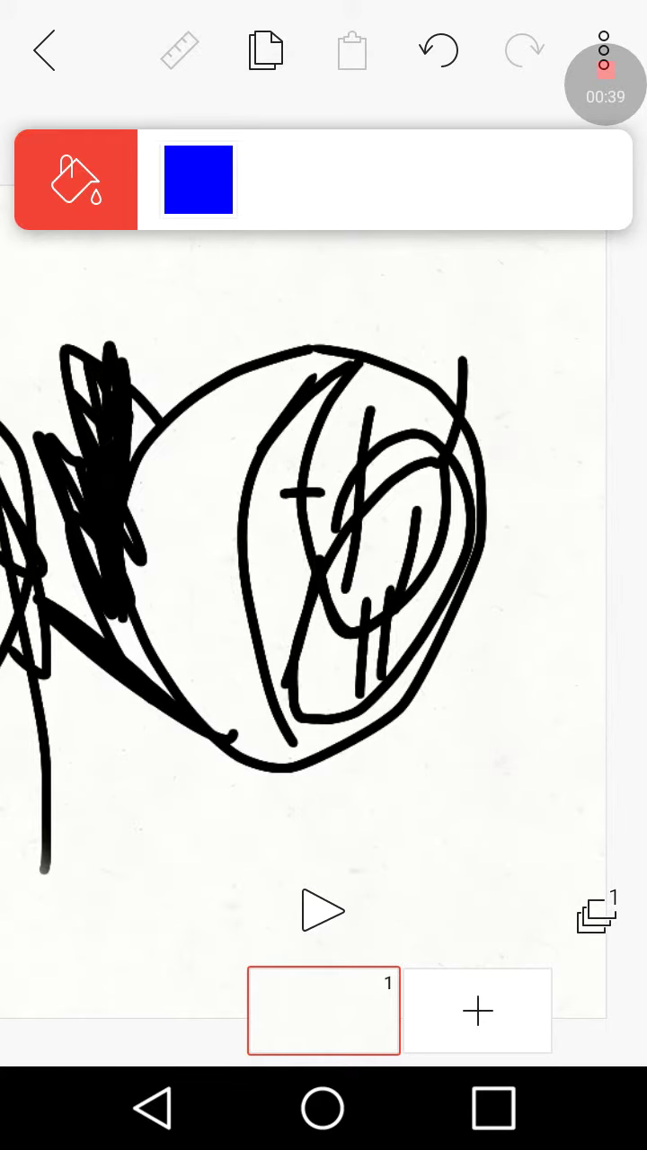
{"action": "left_click", "coordinate": [395, 467]}
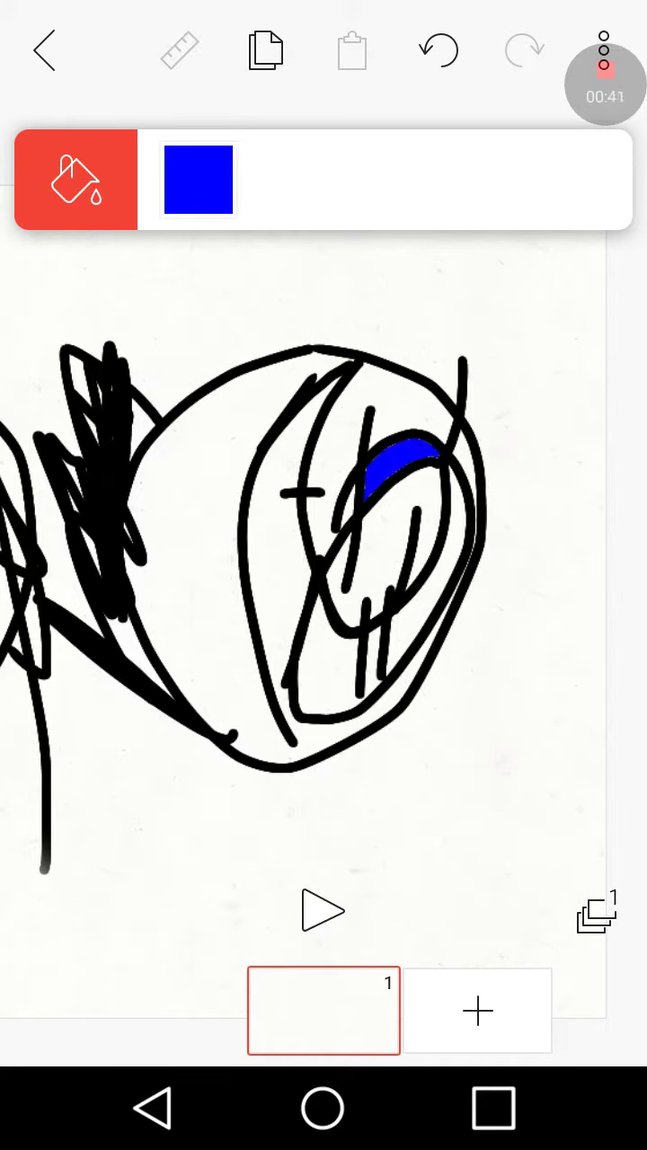
{"action": "left_click", "coordinate": [270, 539]}
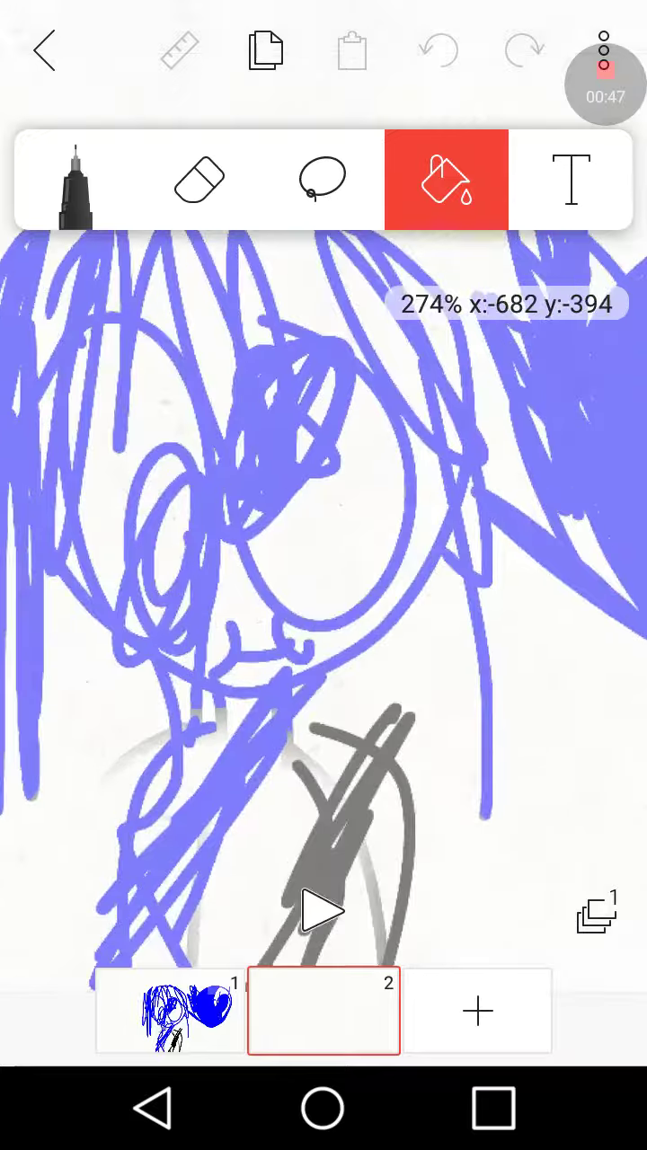
Fill frame 2 solid blue and erase a white streak through it
{"action": "left_click", "coordinate": [445, 180]}
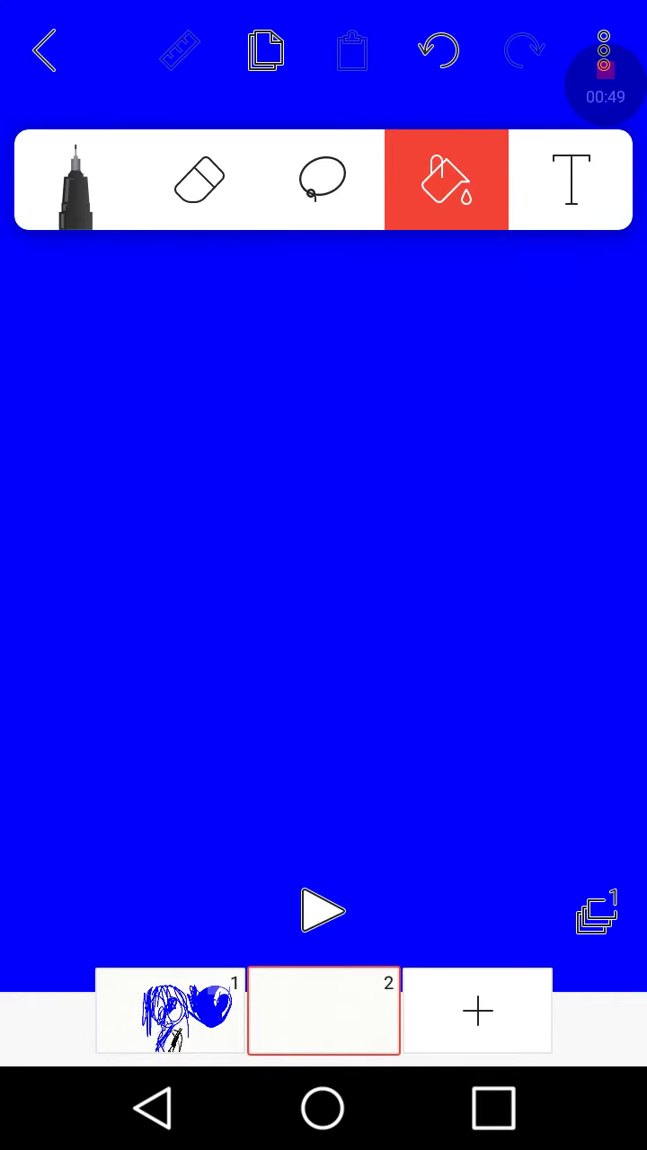
{"action": "left_click", "coordinate": [75, 180]}
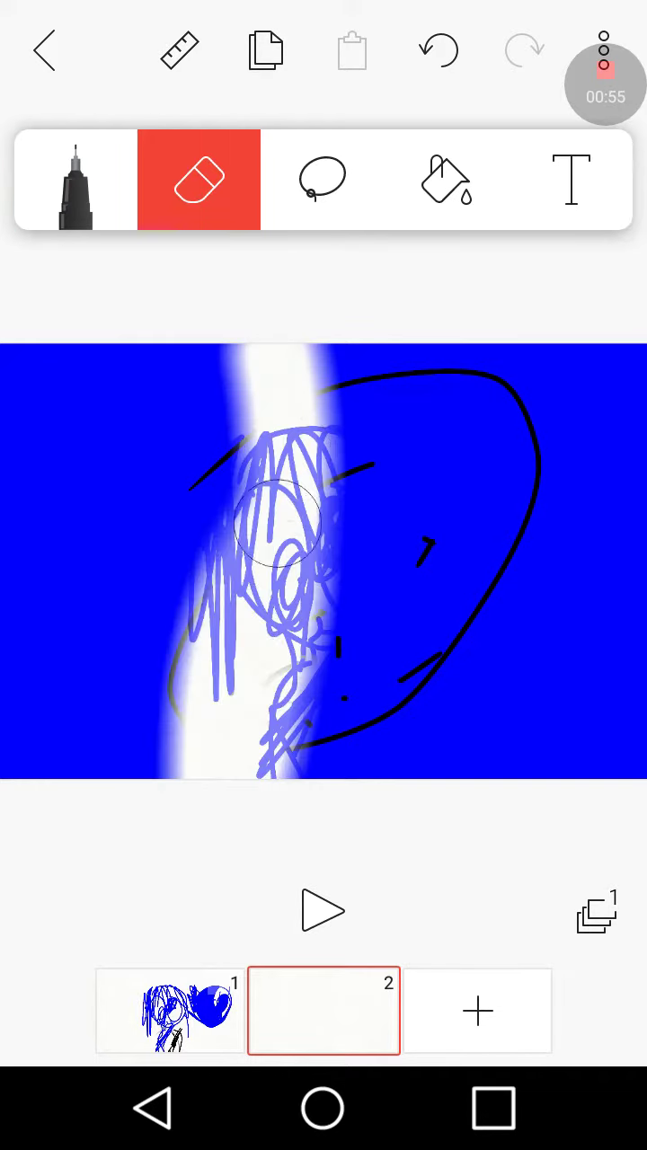
{"action": "left_click", "coordinate": [75, 179]}
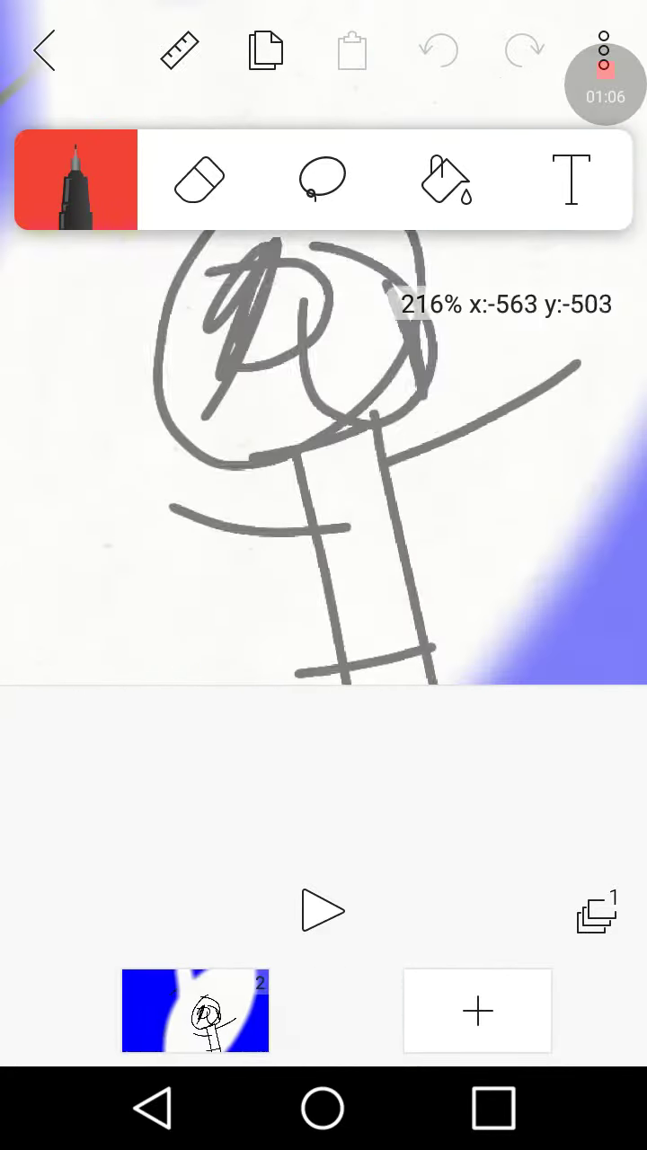
Add frame 3 and draw a stick figure's head over the onion skin
{"action": "left_click", "coordinate": [476, 1009]}
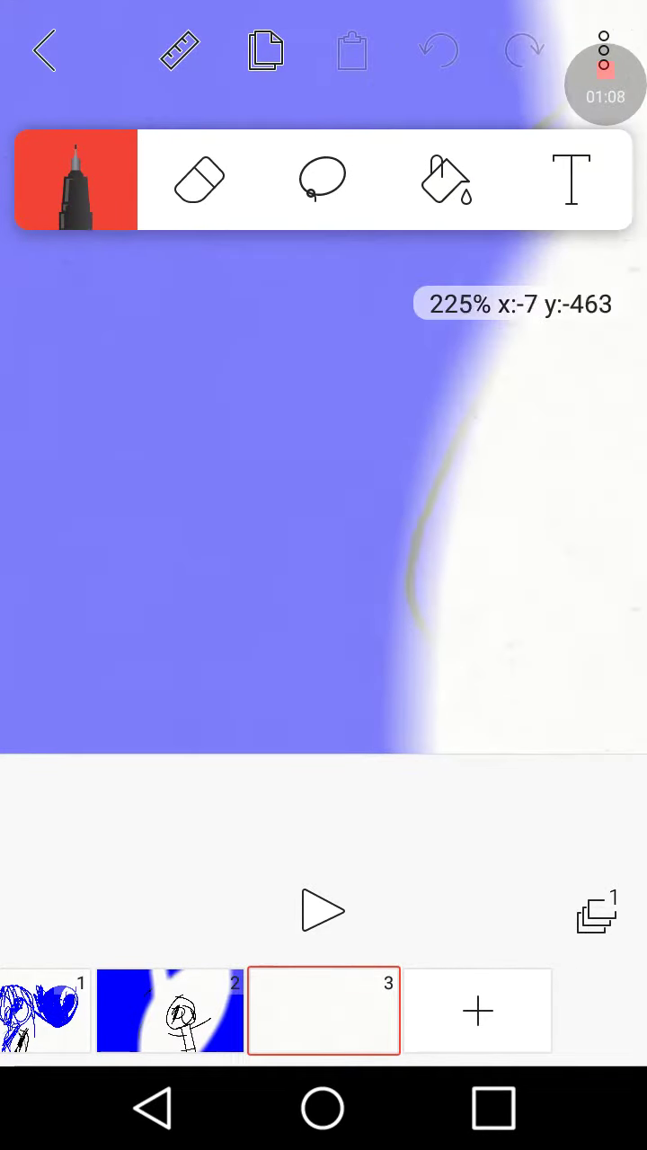
{"action": "left_click_drag", "start_coordinate": [377, 345], "coordinate": [377, 704]}
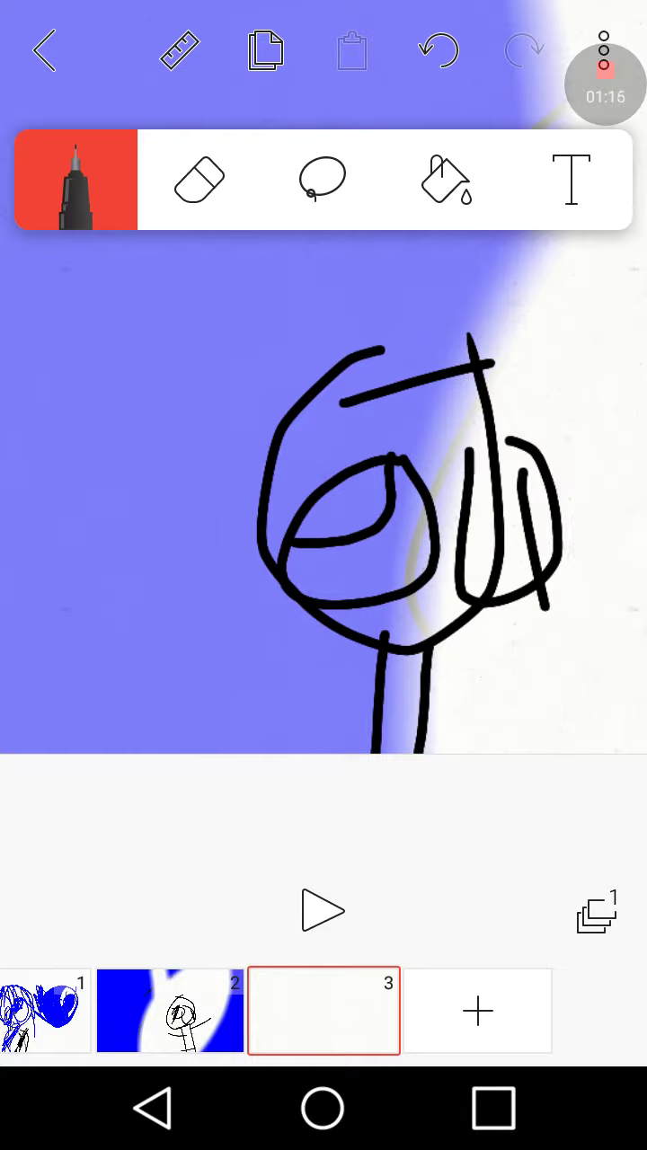
{"action": "left_click", "coordinate": [442, 179]}
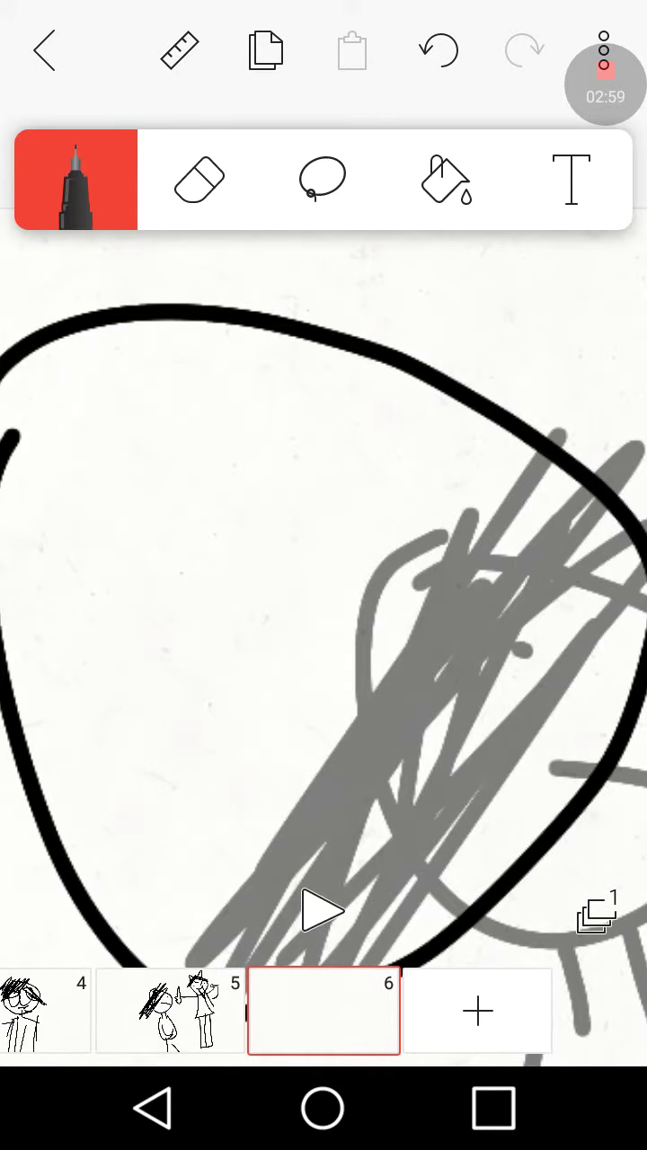
Trace a scribbled figure and its body lines on frame 6 over frame 5's outline
{"action": "left_click_drag", "start_coordinate": [260, 769], "coordinate": [488, 638]}
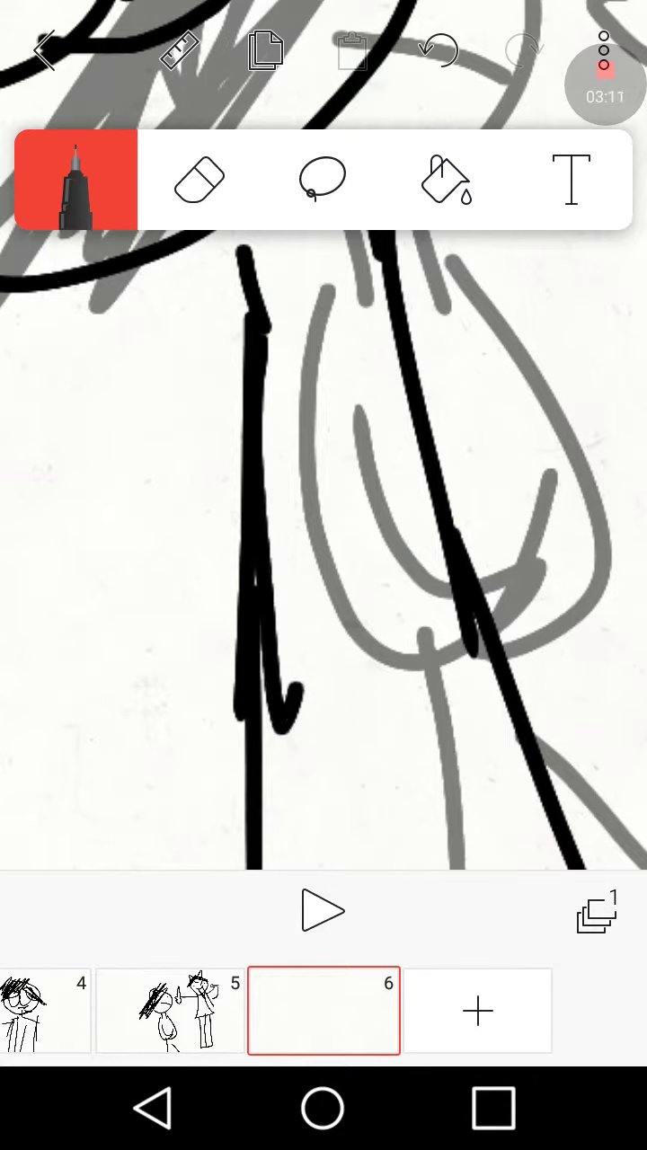
{"action": "left_click_drag", "start_coordinate": [296, 431], "coordinate": [404, 683]}
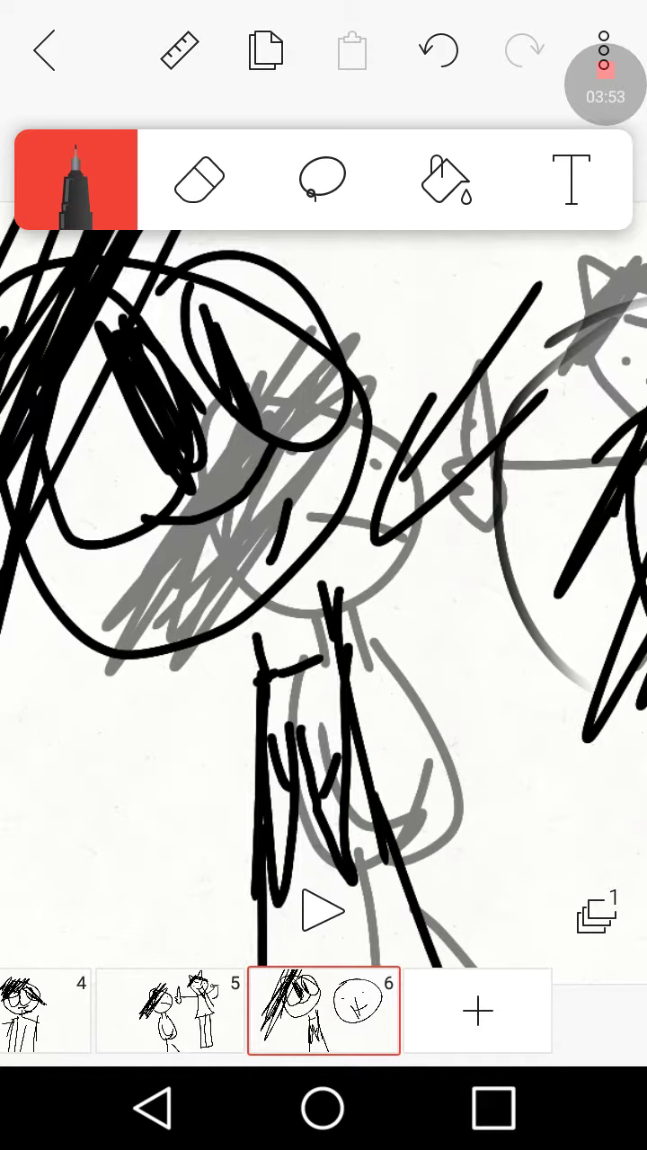
Erase part of frame 6's scribbled head and copy the frame's drawing
{"action": "left_click", "coordinate": [197, 180]}
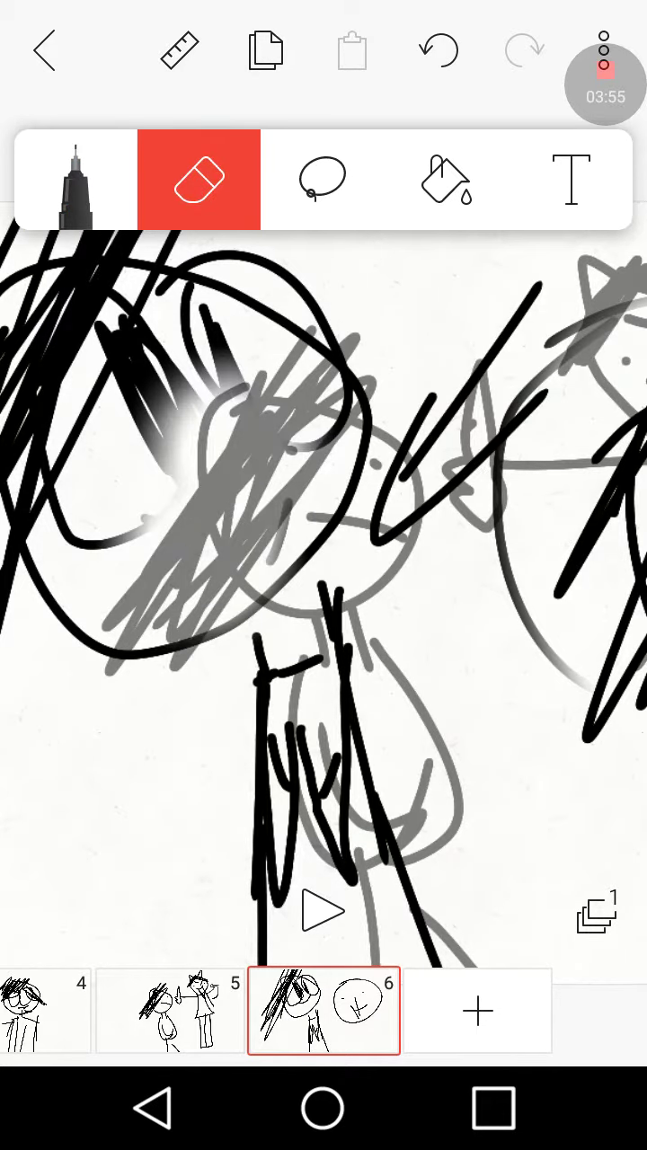
{"action": "left_click", "coordinate": [75, 180]}
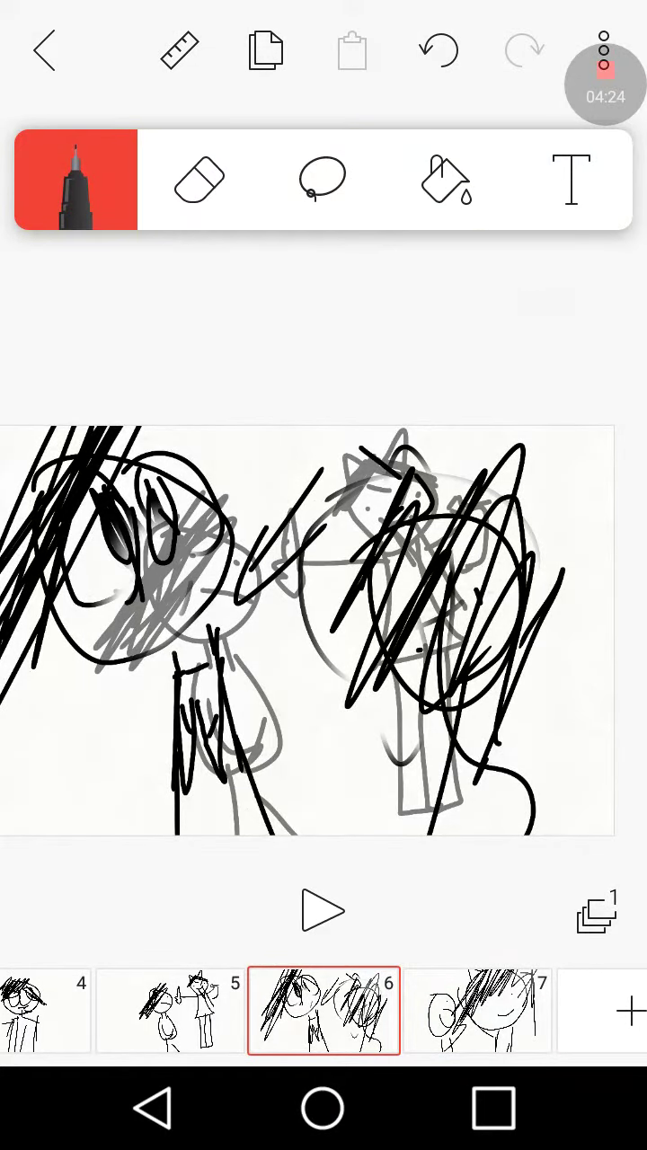
{"action": "left_click", "coordinate": [264, 50]}
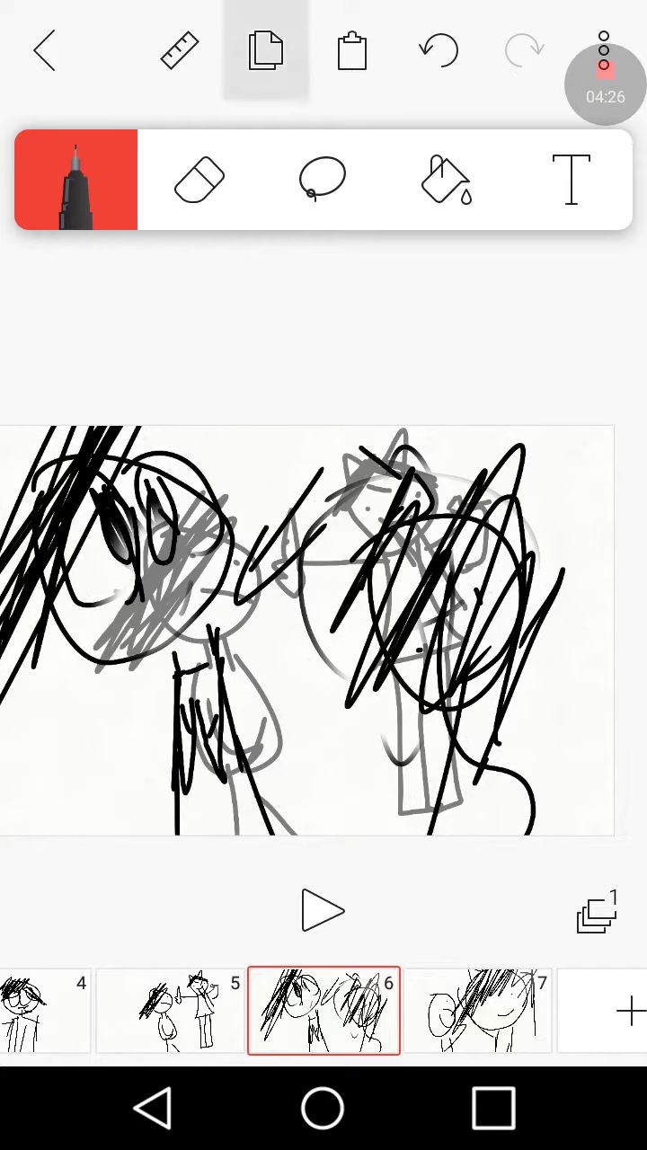